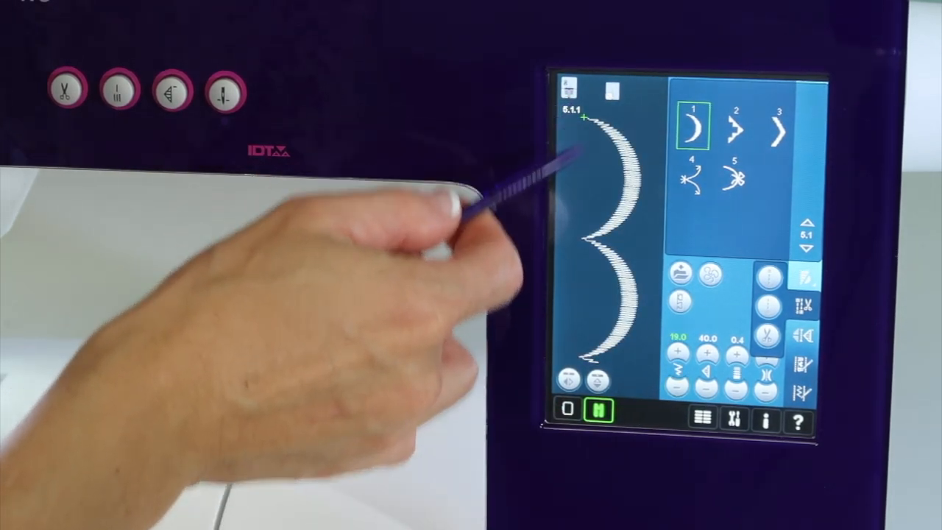
Pick scallop stitches in the Scallop and satin grid, trying star-tipped stitch 4.
{"action": "left_click", "coordinate": [675, 386]}
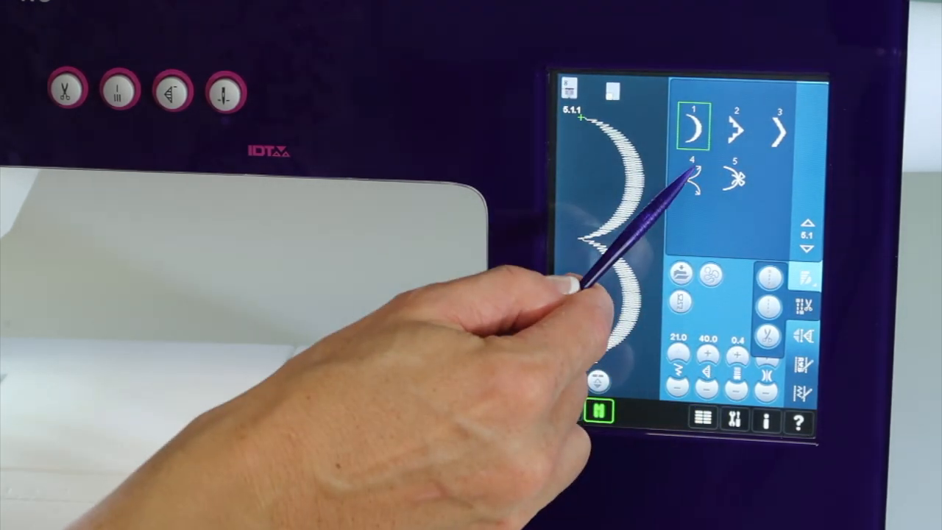
{"action": "left_click", "coordinate": [690, 177]}
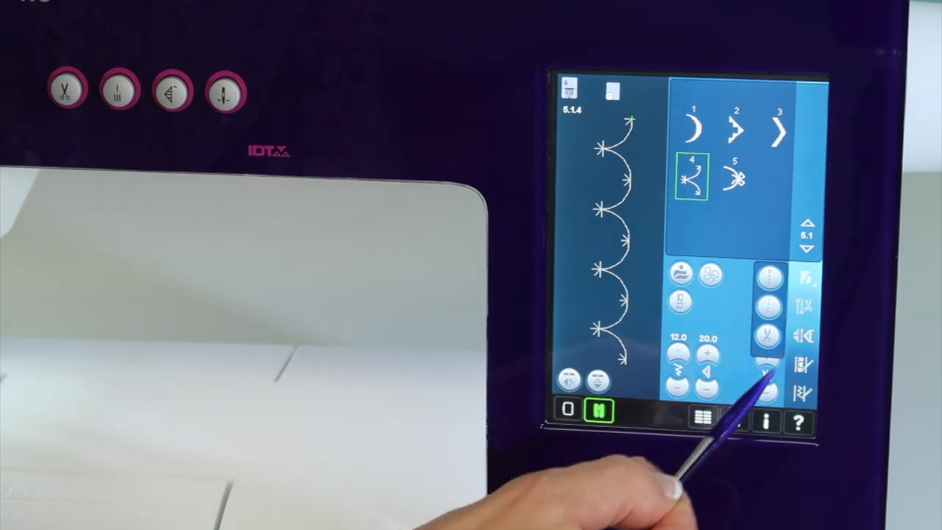
{"action": "left_click", "coordinate": [692, 131]}
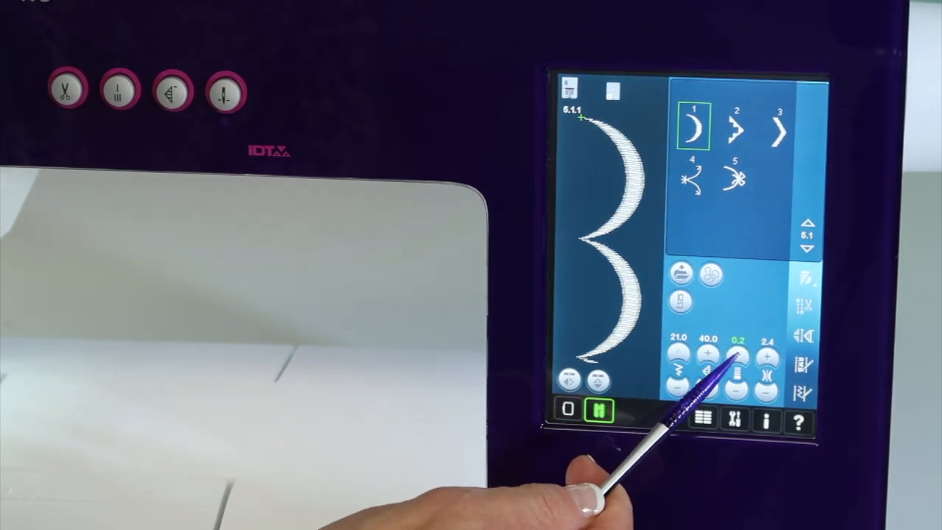
Nudge crescent scallop 5.1.1 density up to 0.3 and back down to 0.2.
{"action": "left_click", "coordinate": [739, 356]}
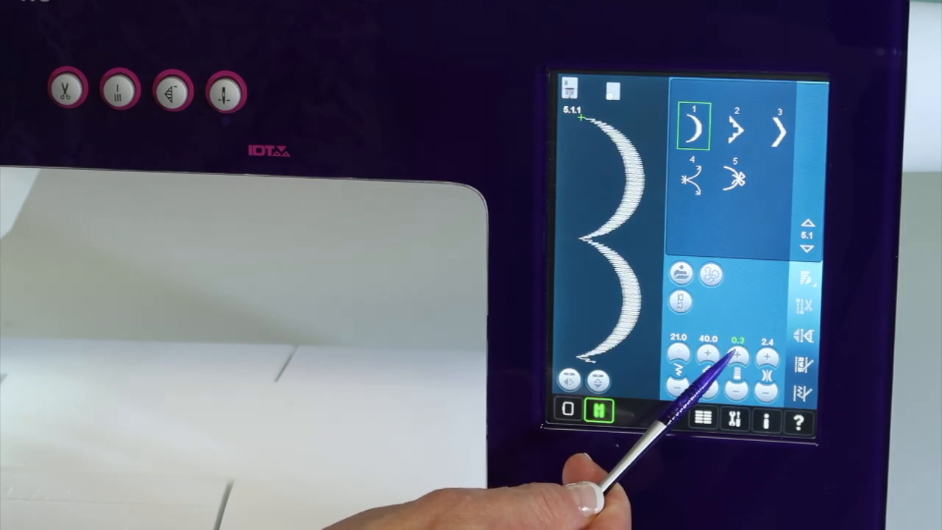
{"action": "left_click", "coordinate": [739, 357]}
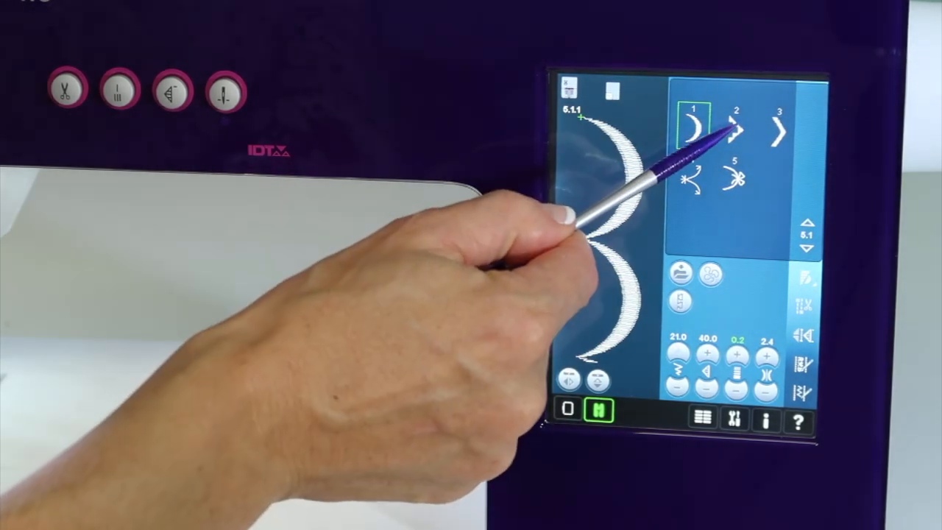
Choose pointed satin stitch 5.1.2 and open the Maxi scallop stitch selection menu.
{"action": "left_click", "coordinate": [736, 129]}
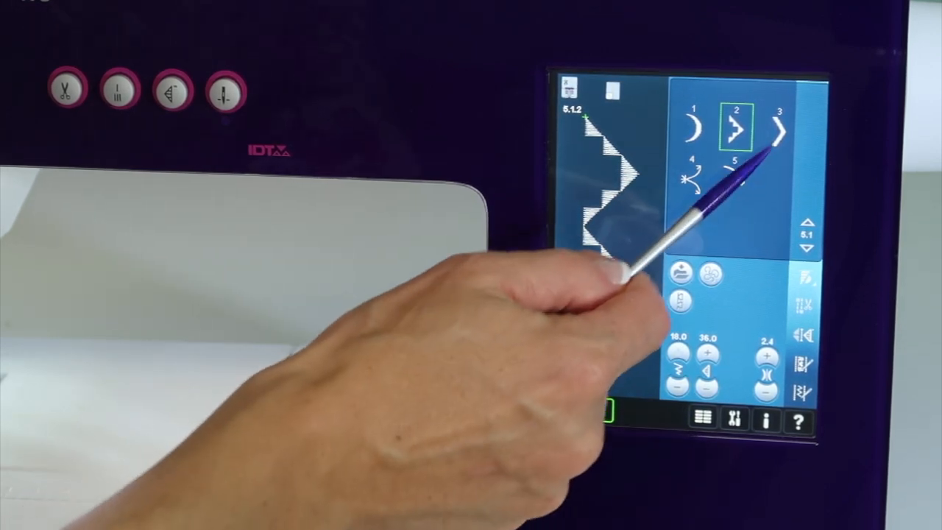
{"action": "left_click", "coordinate": [780, 131]}
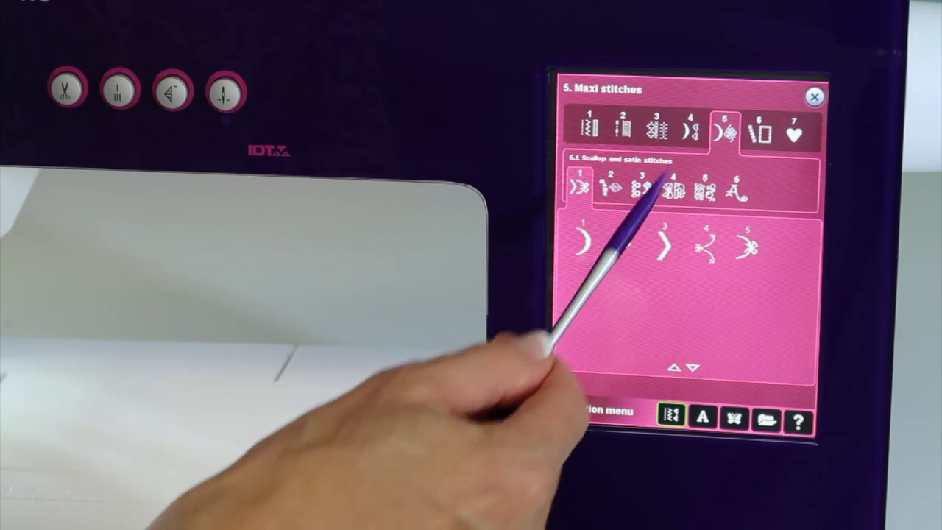
Load scallop edge stitch 4.1.6 from Decorative stitches, trying stitches 11 and 5 first.
{"action": "left_click", "coordinate": [690, 131]}
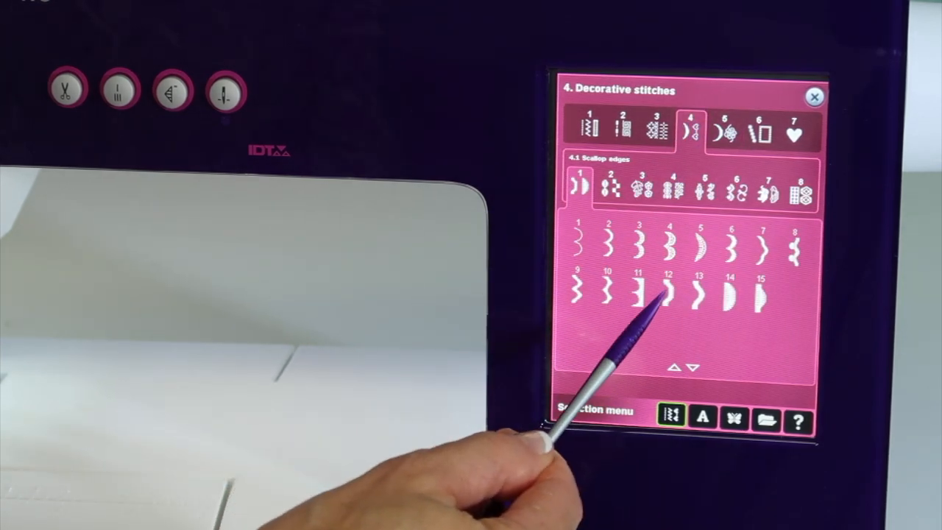
{"action": "left_click", "coordinate": [637, 298]}
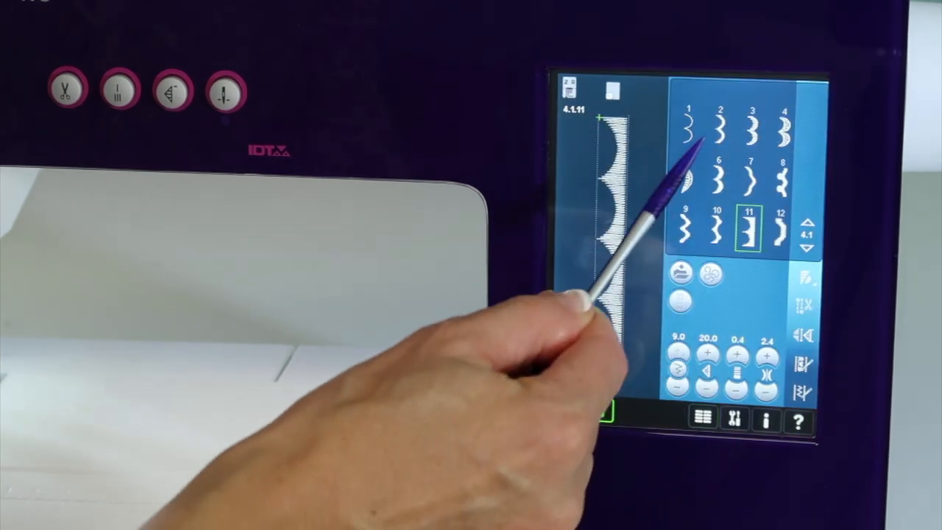
{"action": "left_click", "coordinate": [686, 171]}
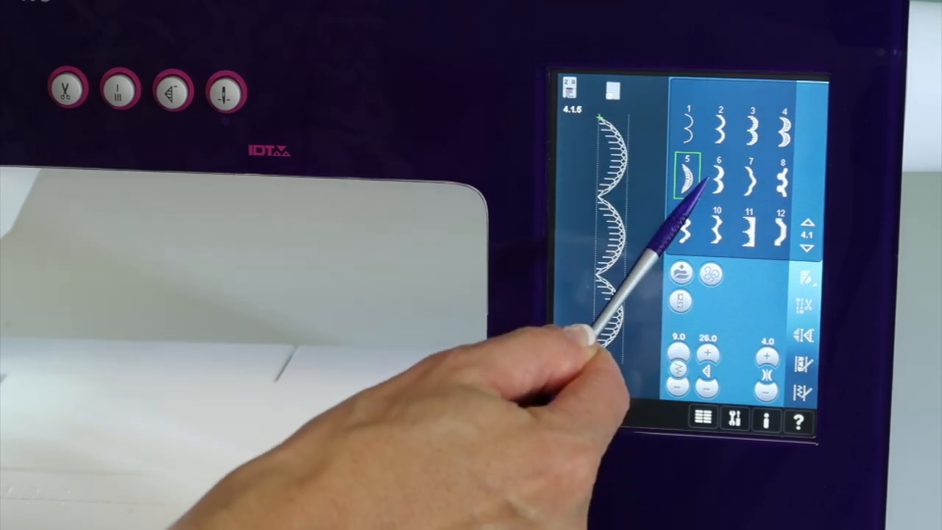
{"action": "left_click", "coordinate": [720, 174]}
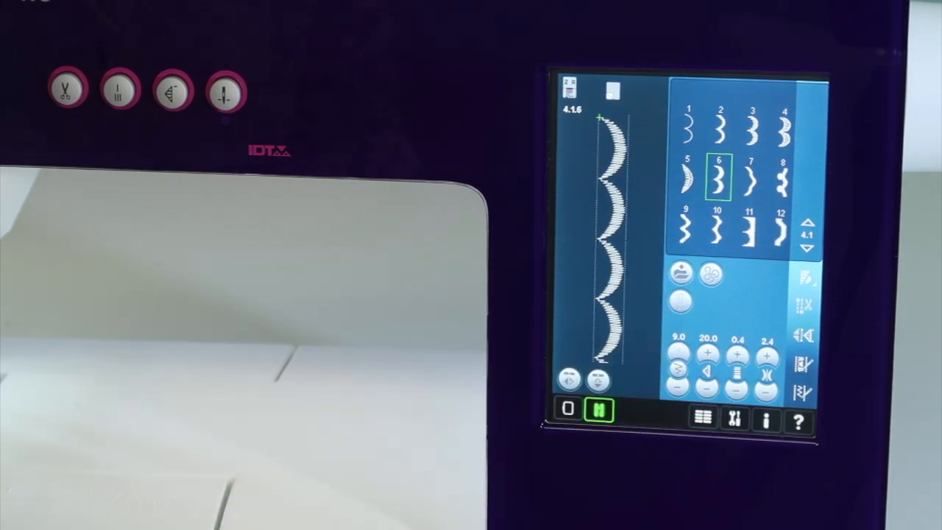